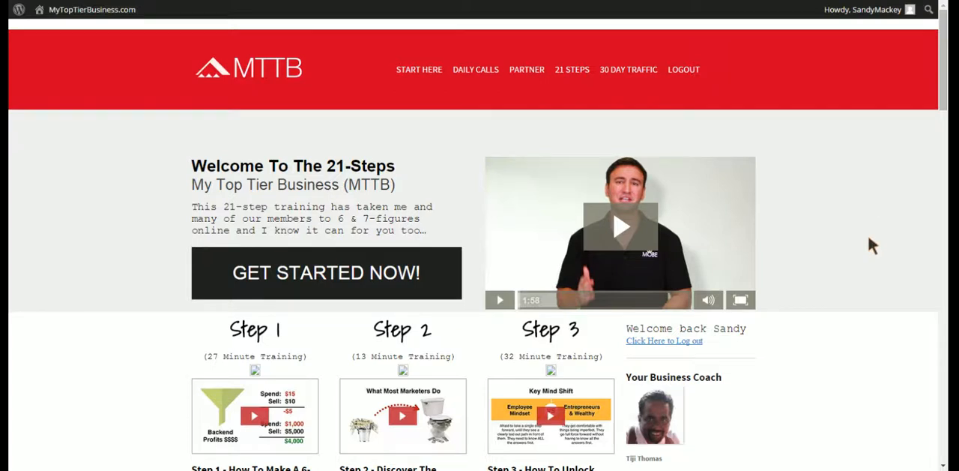
mouse_move(300, 72)
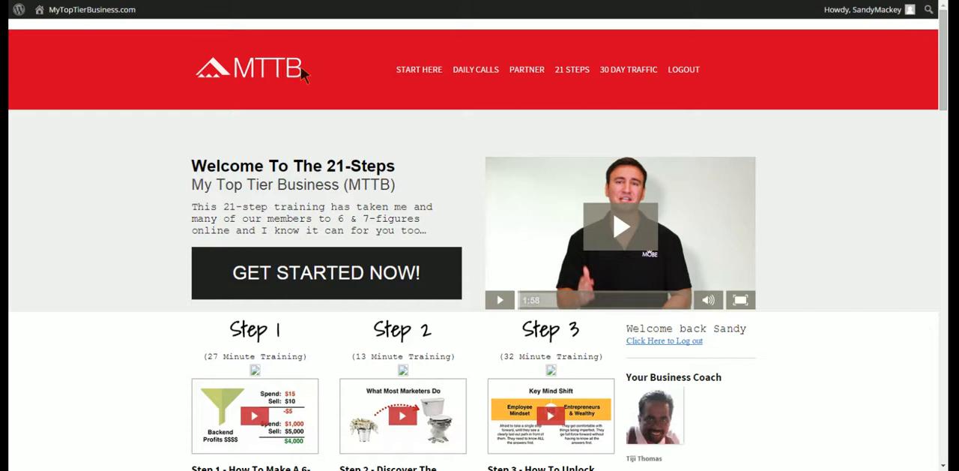
scroll("down", 3)
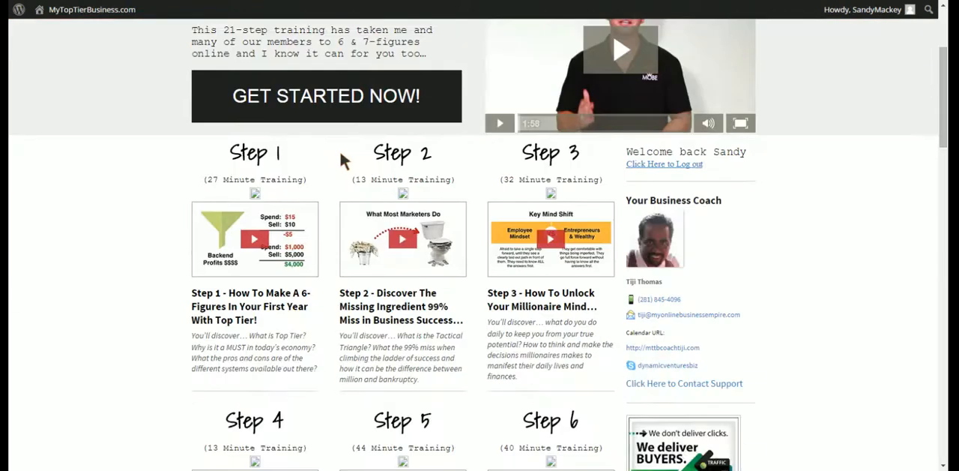
scroll("down", 3)
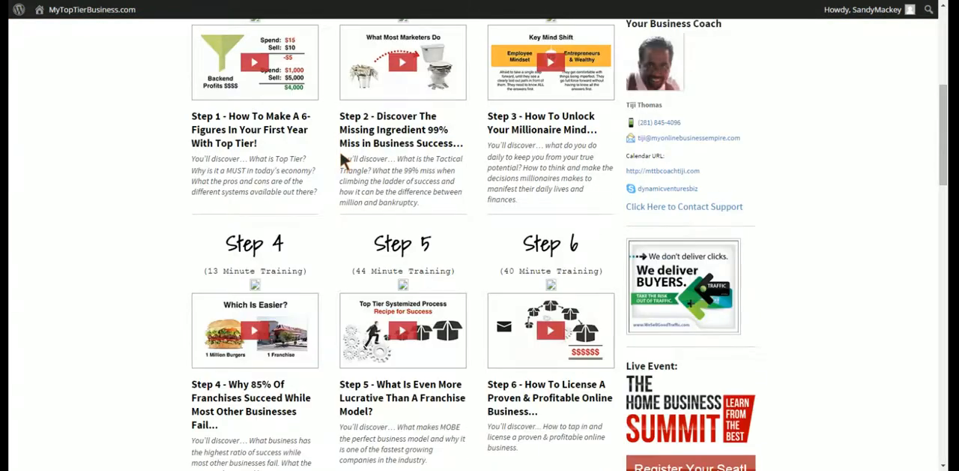
scroll("down", 3)
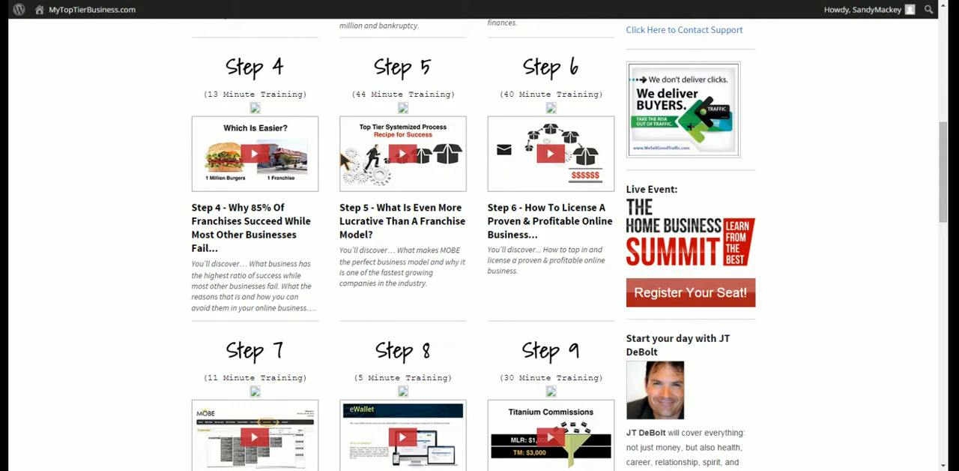
scroll("down", 3)
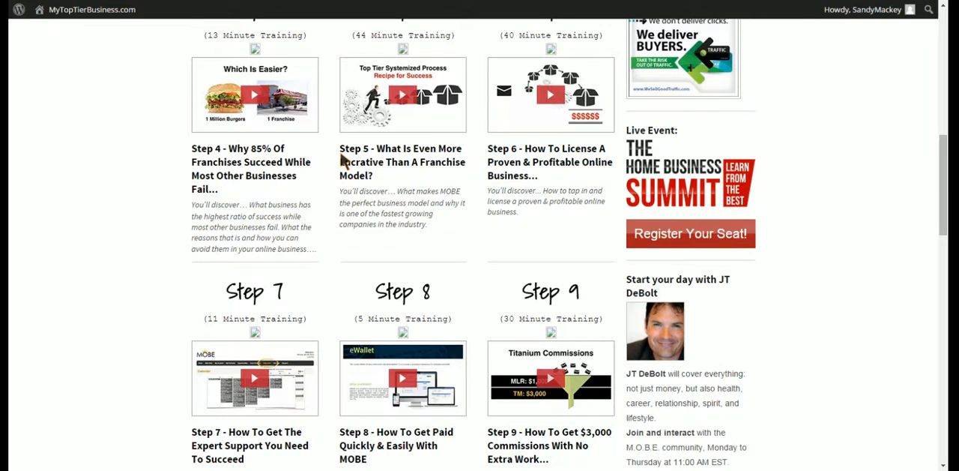
scroll("up", 3)
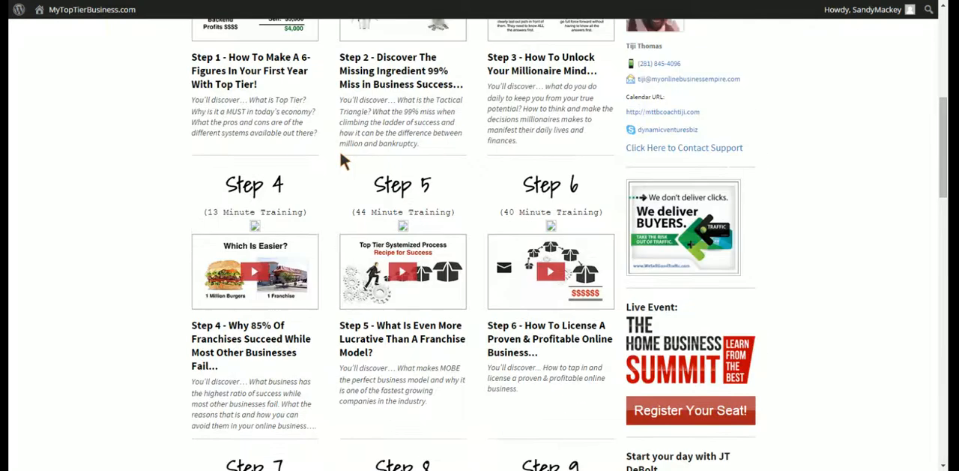
scroll("down", 3)
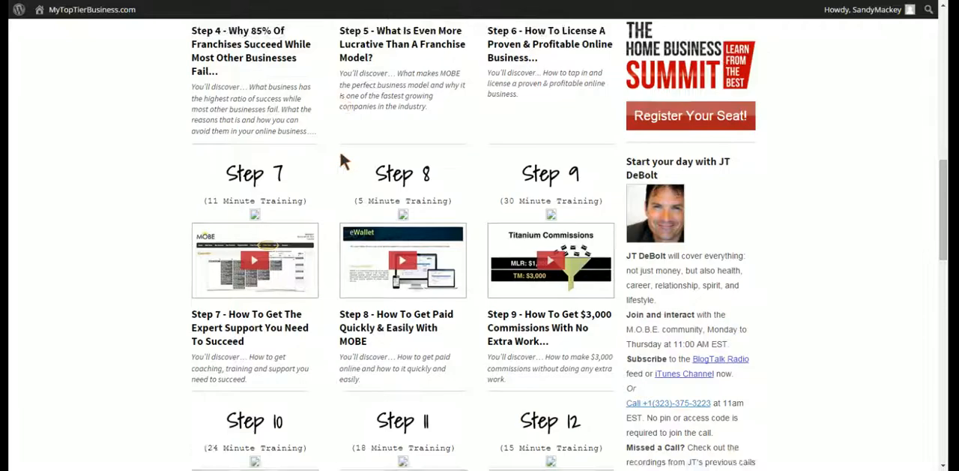
scroll("down", 3)
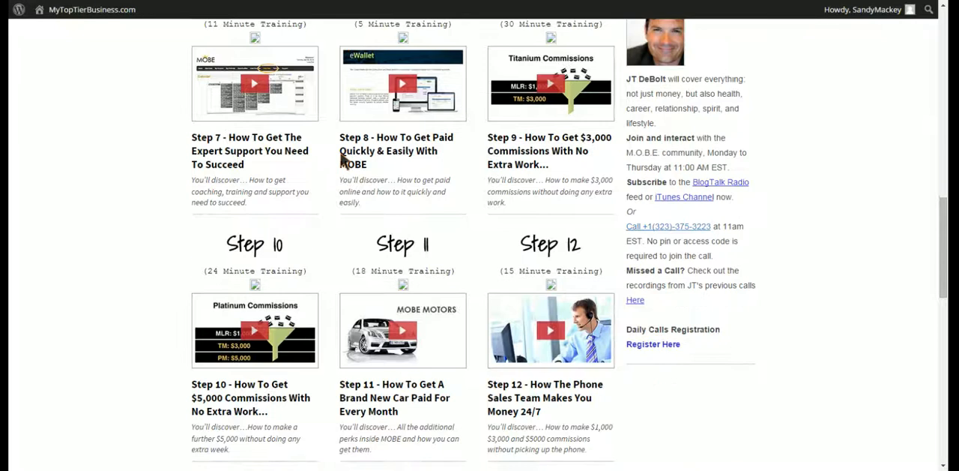
scroll("down", 3)
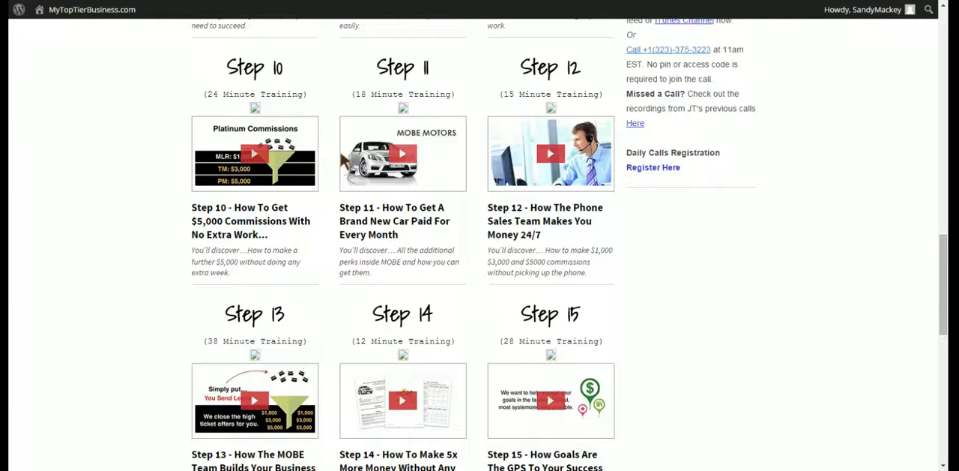
scroll("down", 3)
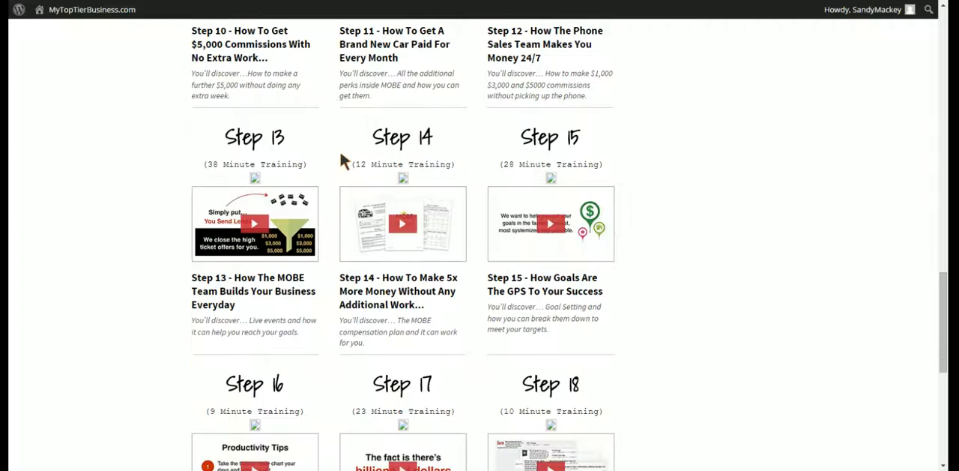
scroll("down", 3)
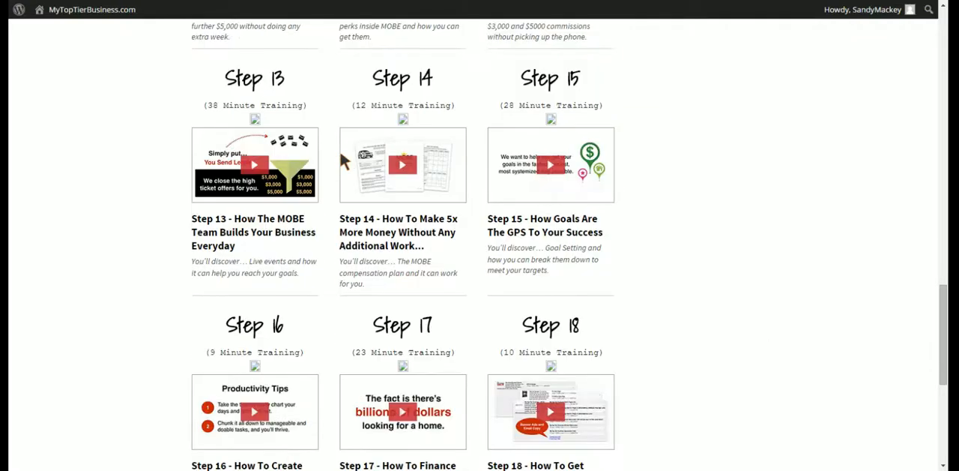
scroll("down", 3)
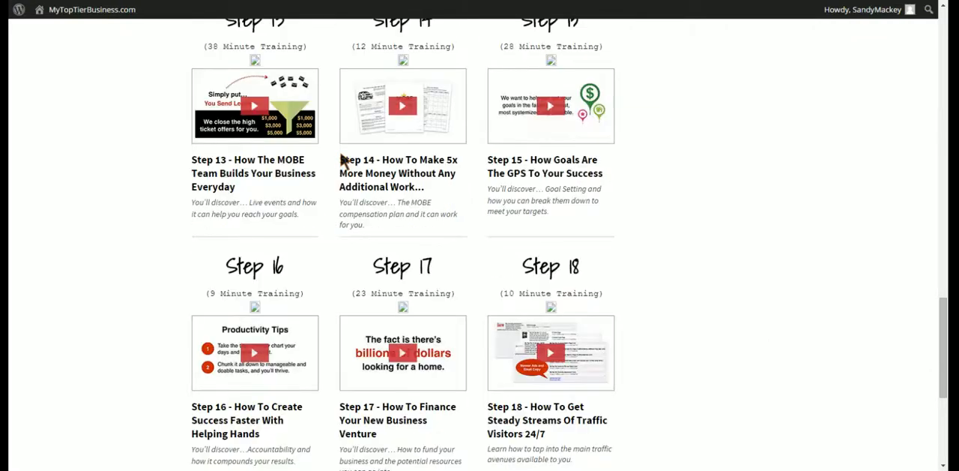
scroll("down", 3)
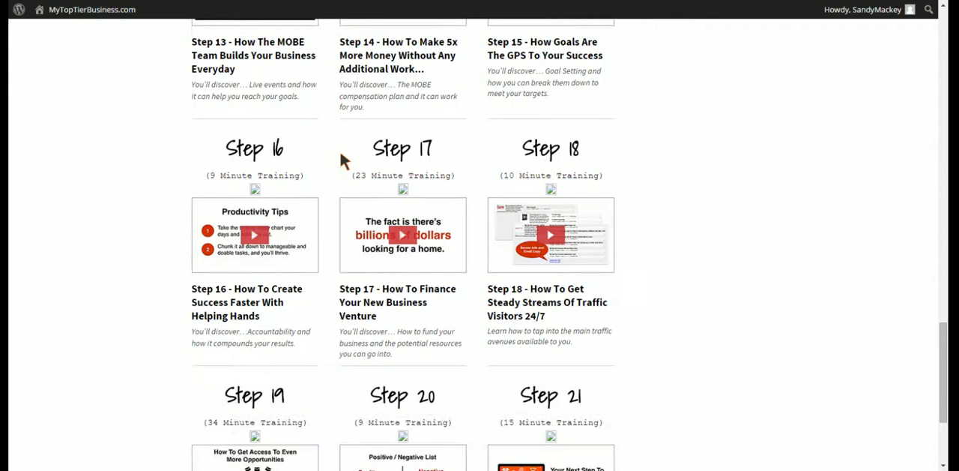
scroll("down", 3)
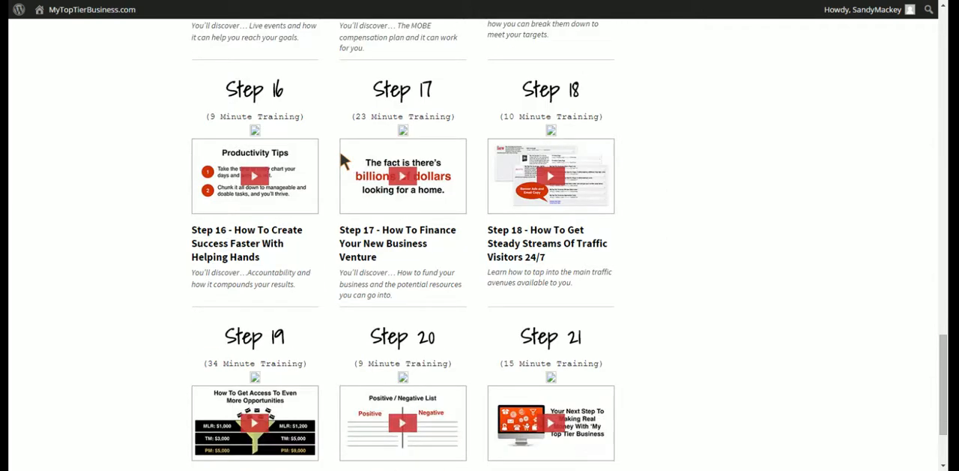
scroll("down", 3)
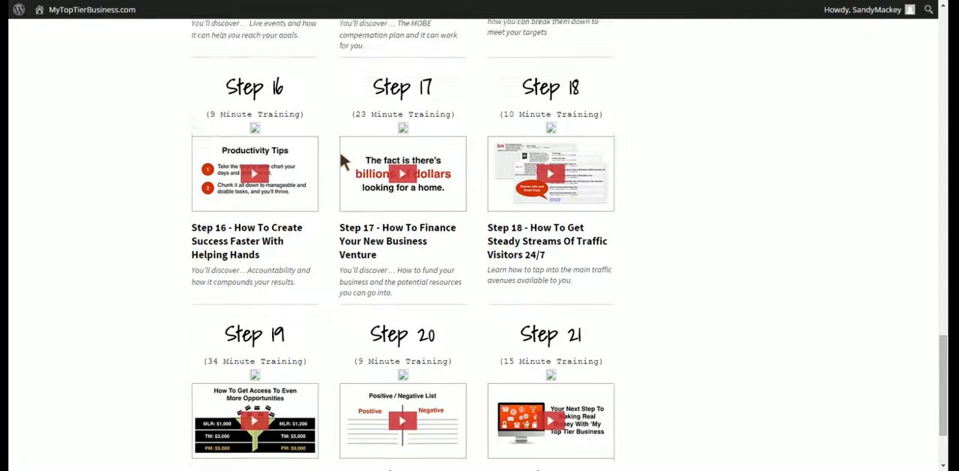
scroll("up", 3)
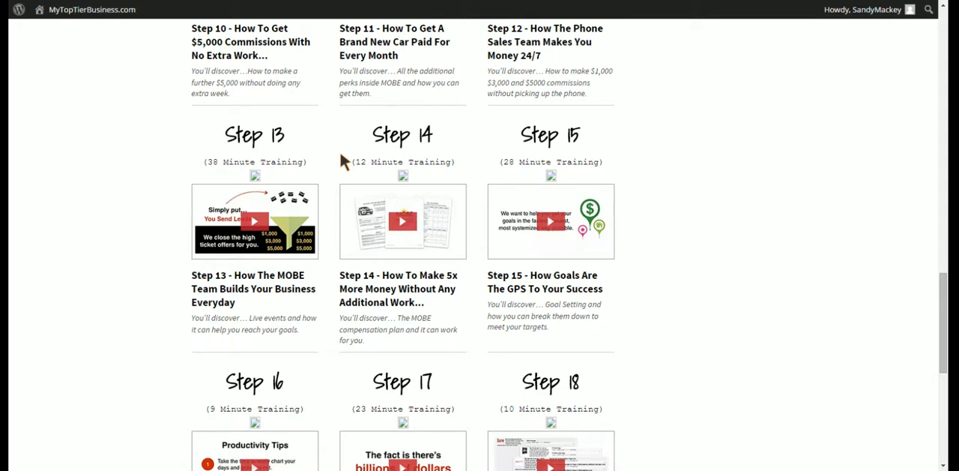
scroll("up", 3)
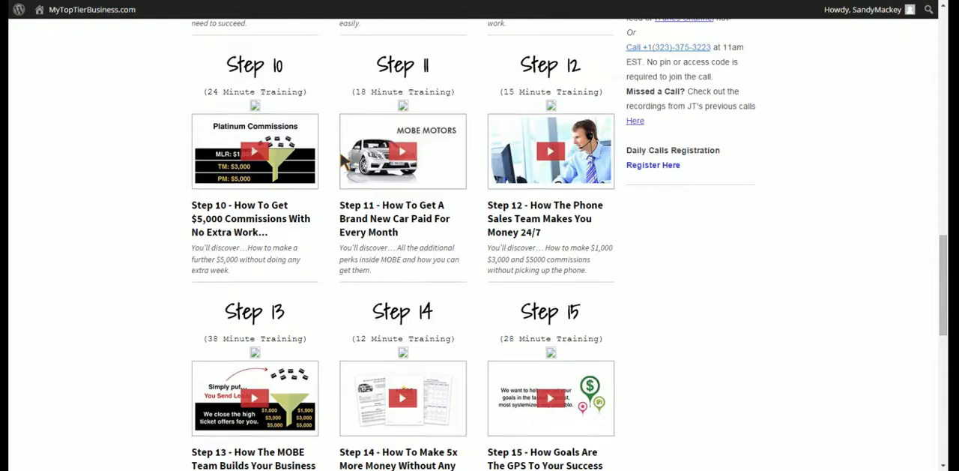
scroll("up", 3)
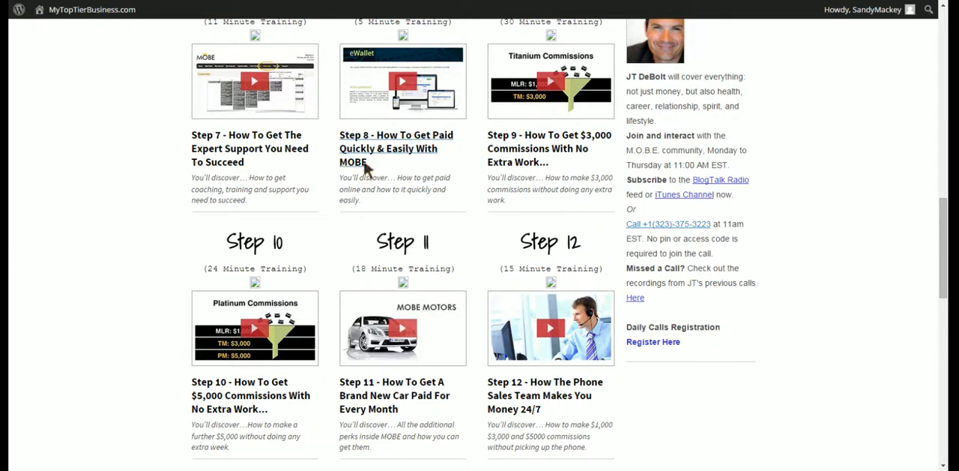
mouse_move(373, 167)
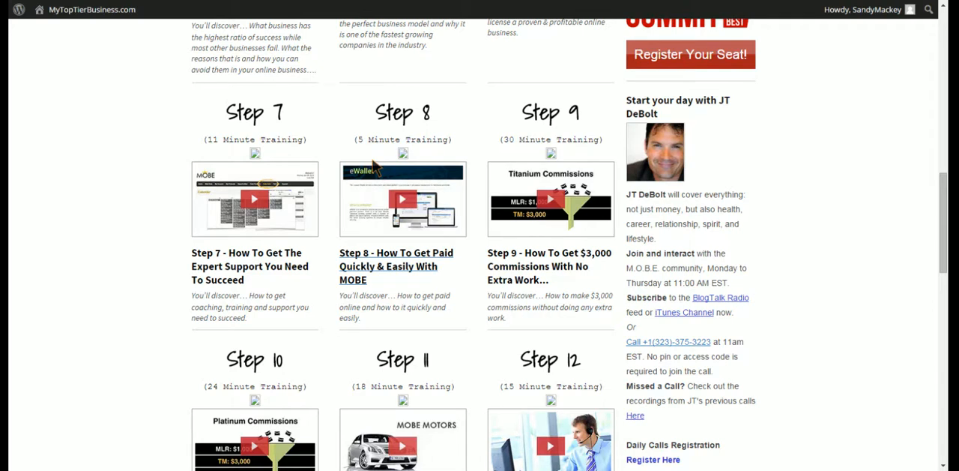
scroll("down", 3)
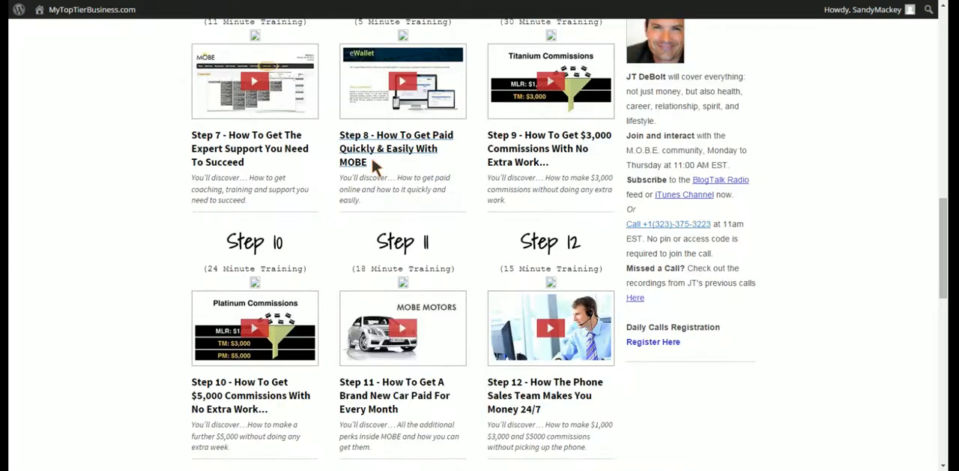
scroll("down", 3)
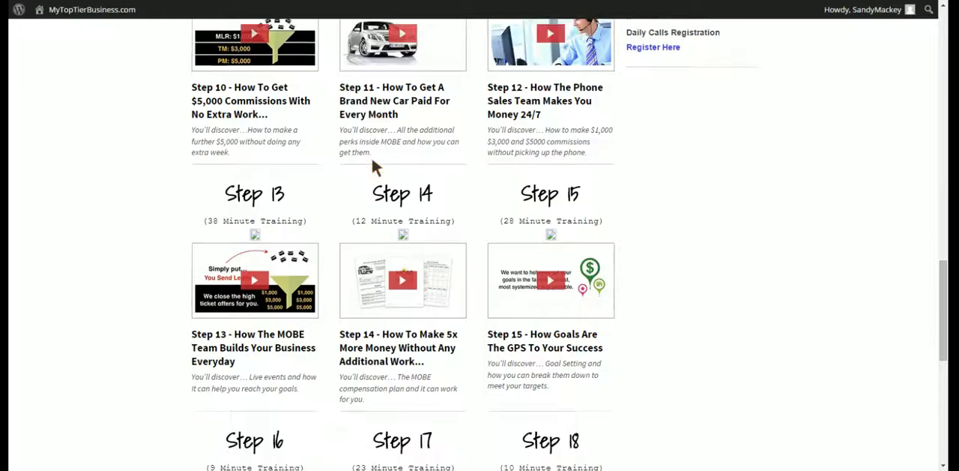
scroll("down", 3)
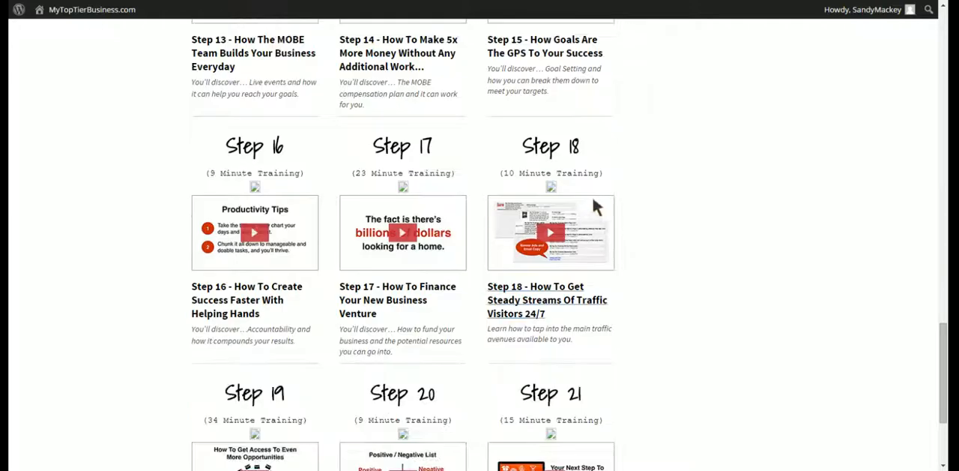